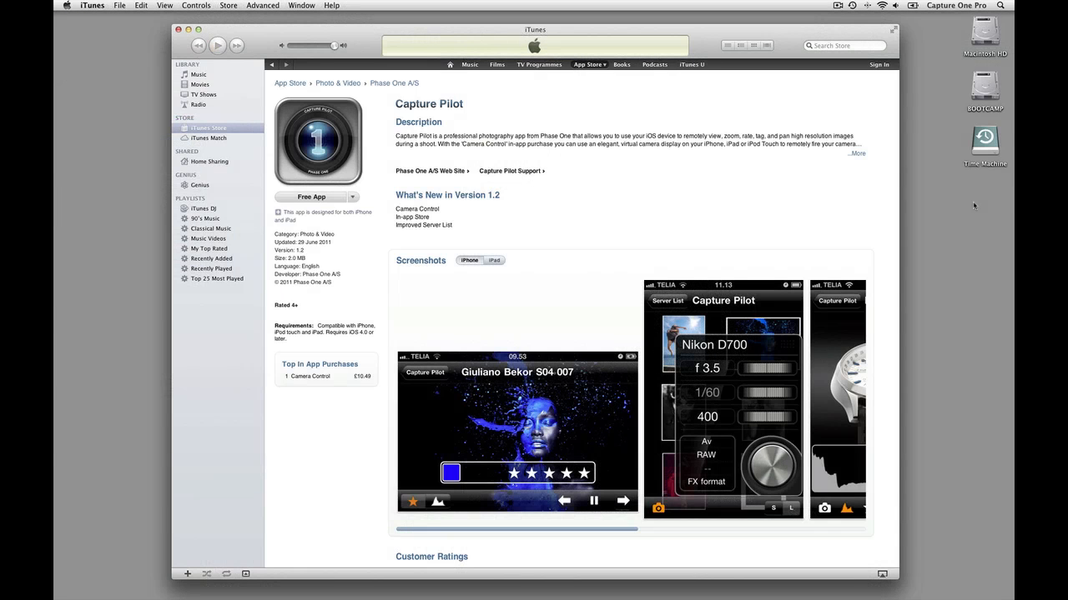
mouse_move(602, 347)
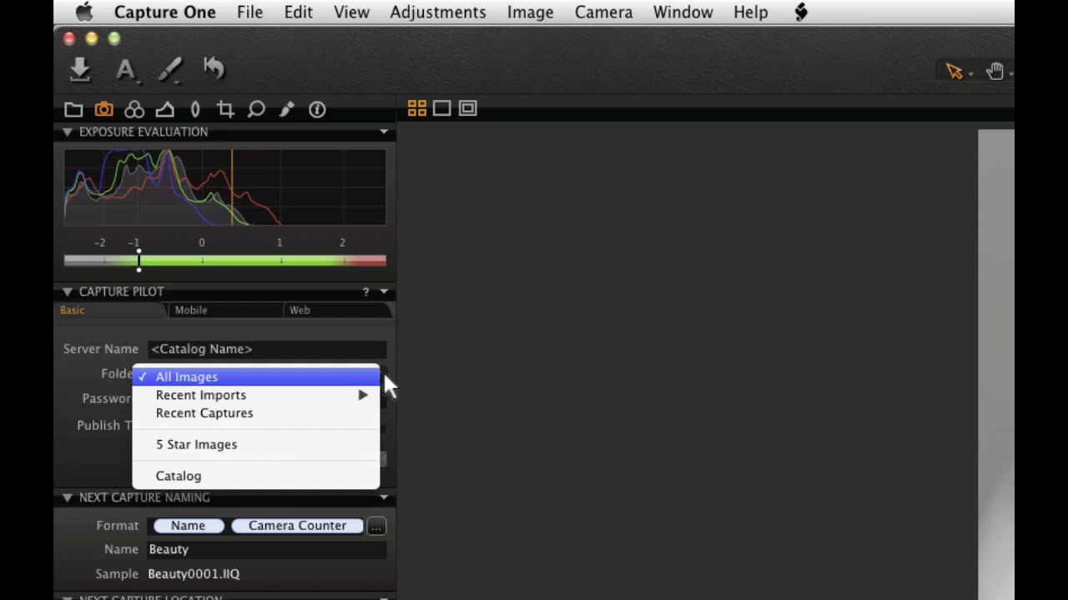
Choose All Images in the Capture Pilot Folder dropdown
click(186, 377)
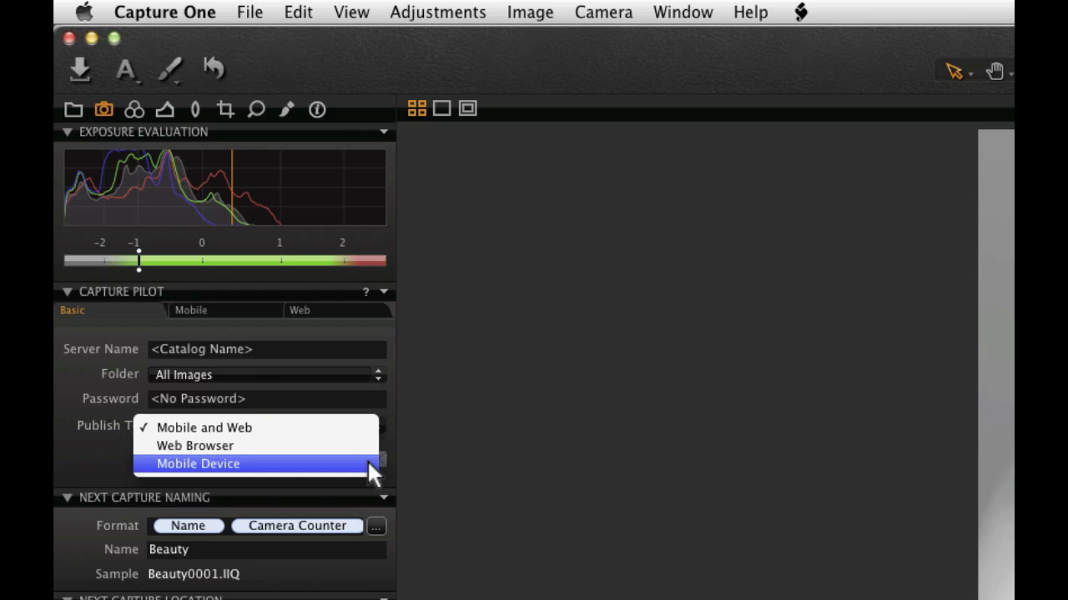
Set Publish To to Mobile and Web, after trying Mobile Device and Web Browser
click(197, 464)
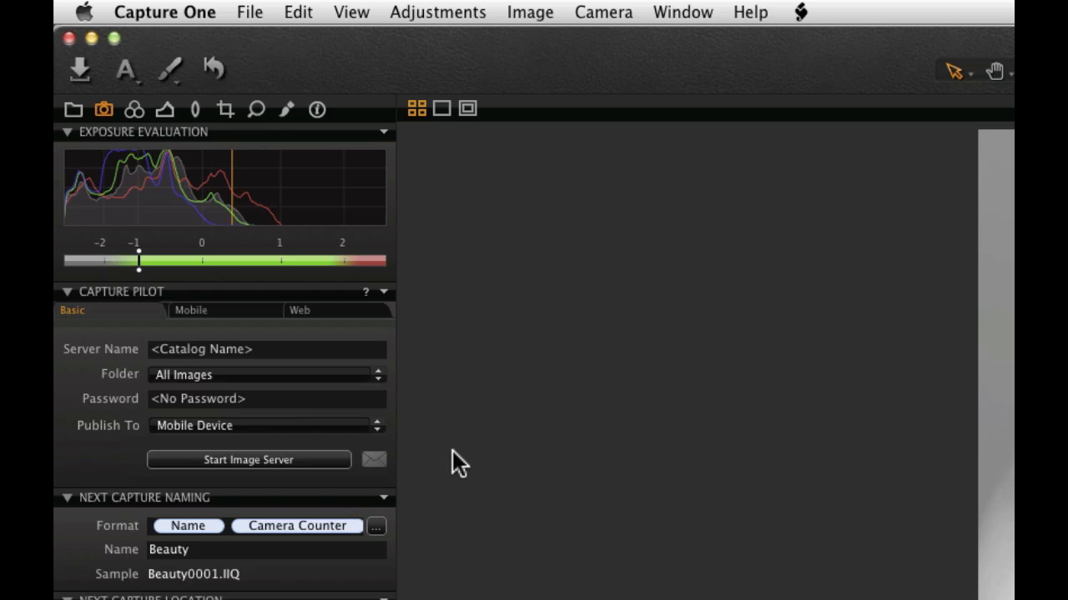
click(262, 425)
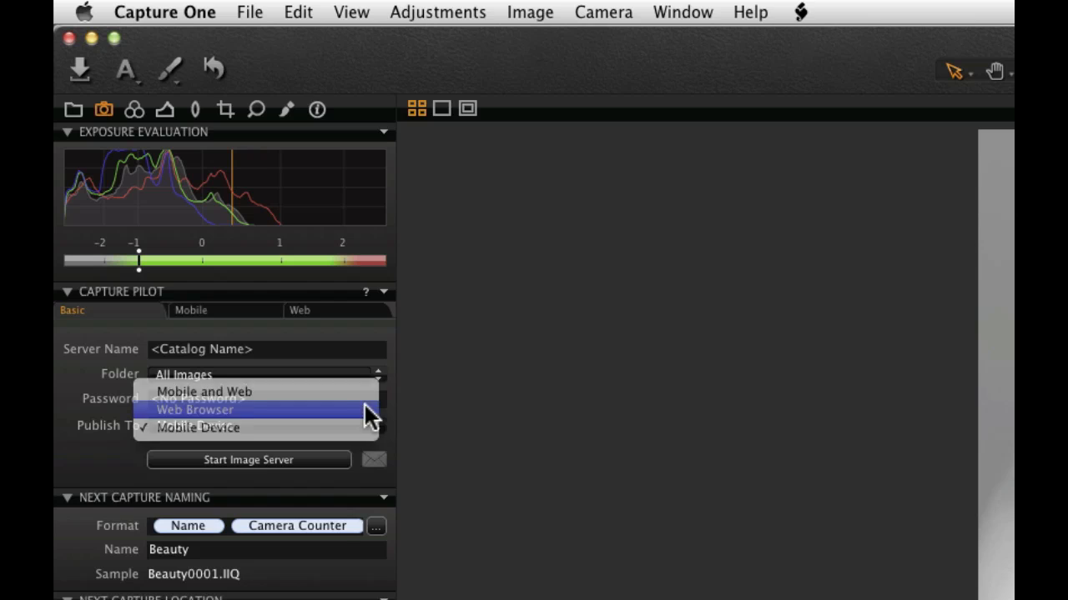
click(195, 410)
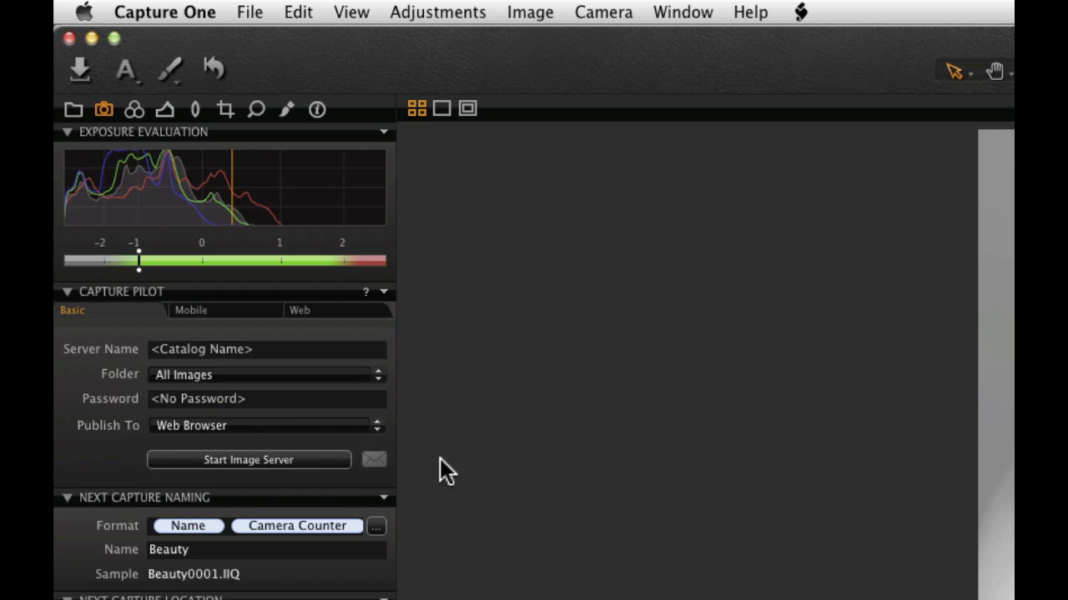
click(265, 425)
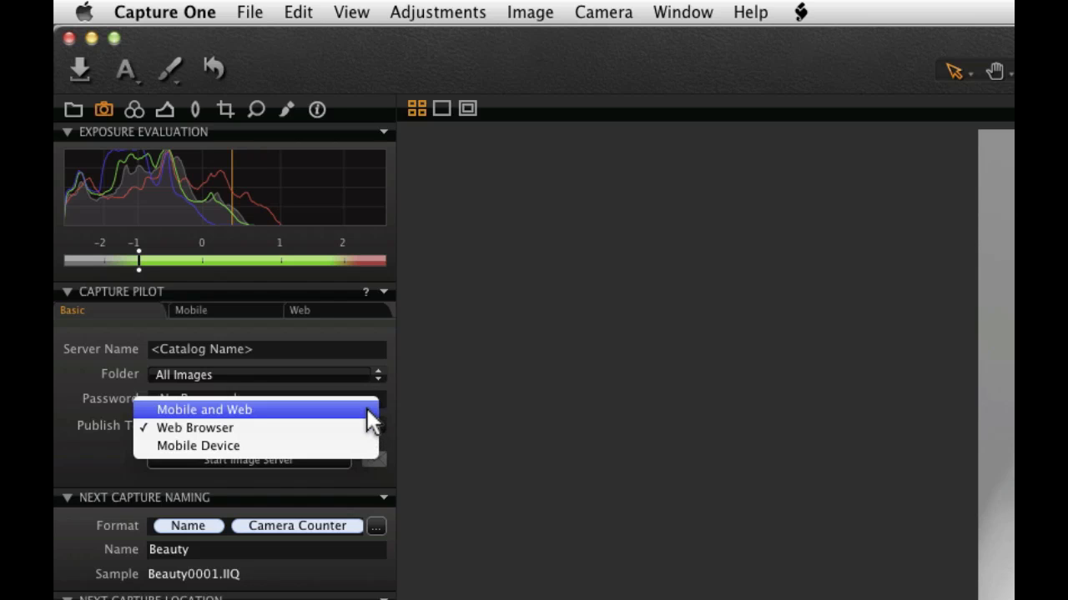
click(204, 410)
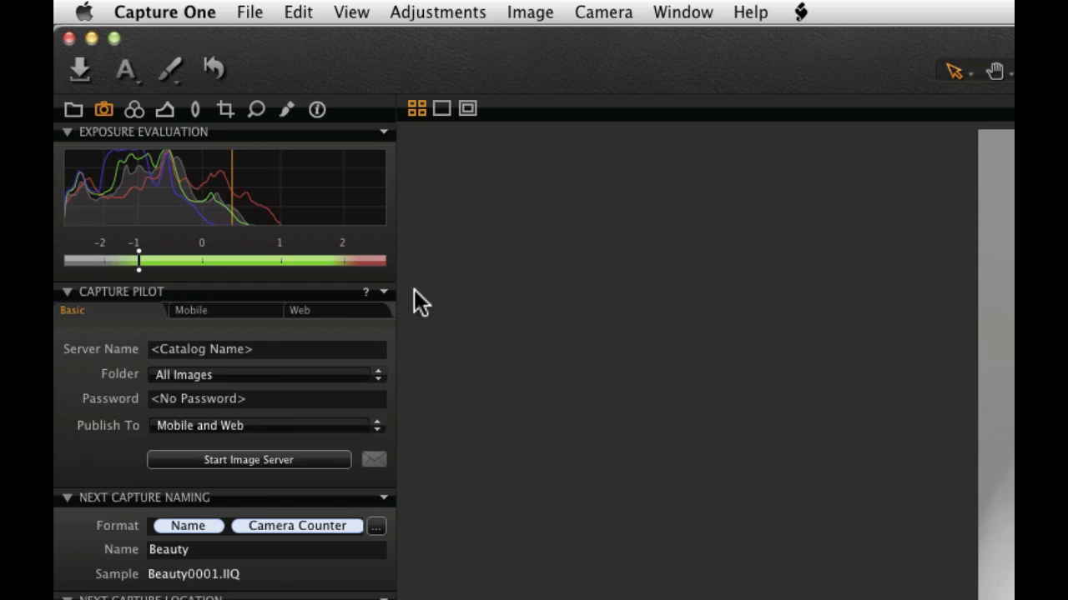
Disable image adjusting for mobile users and keep the Capture Pilot Classic web theme
click(191, 310)
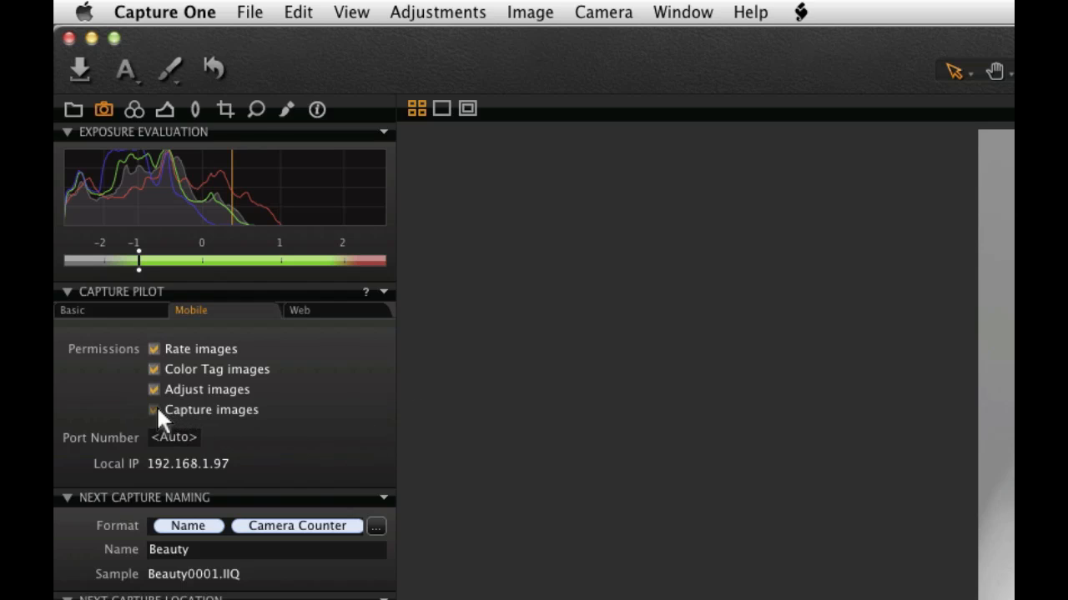
click(154, 389)
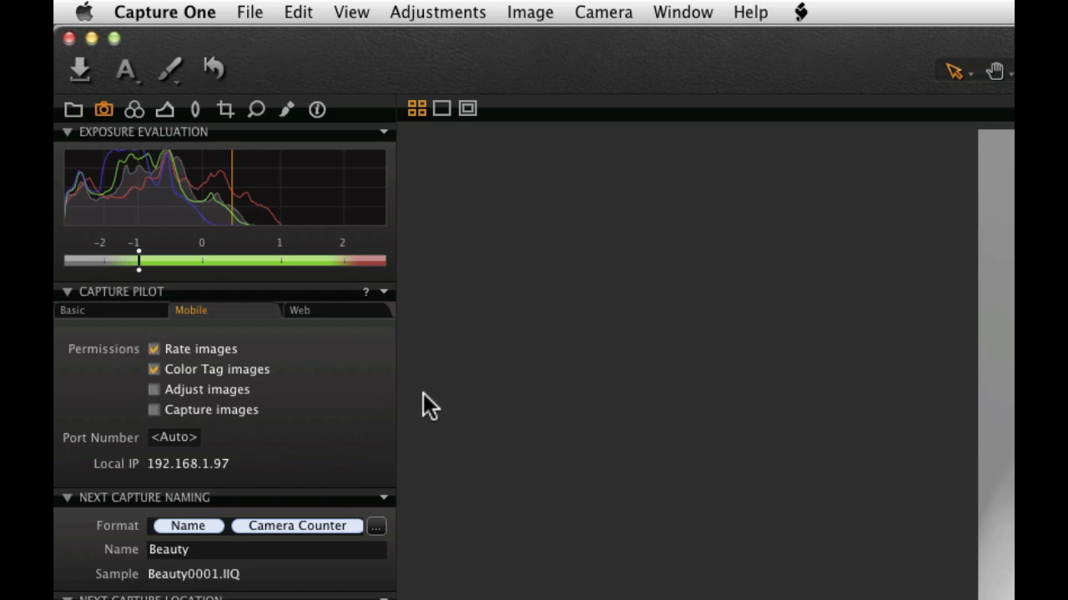
mouse_move(338, 321)
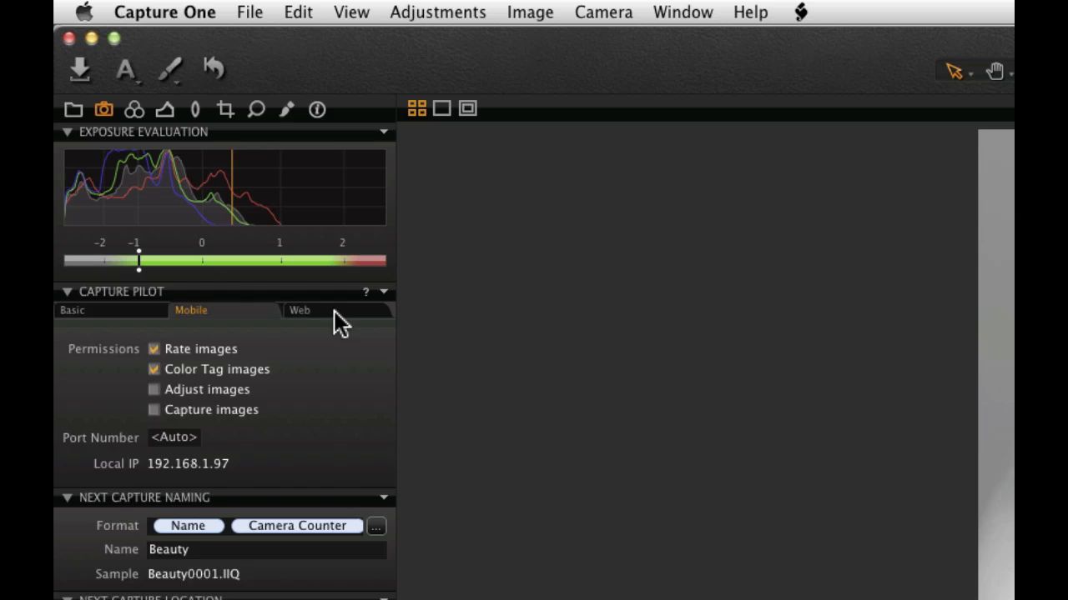
click(298, 311)
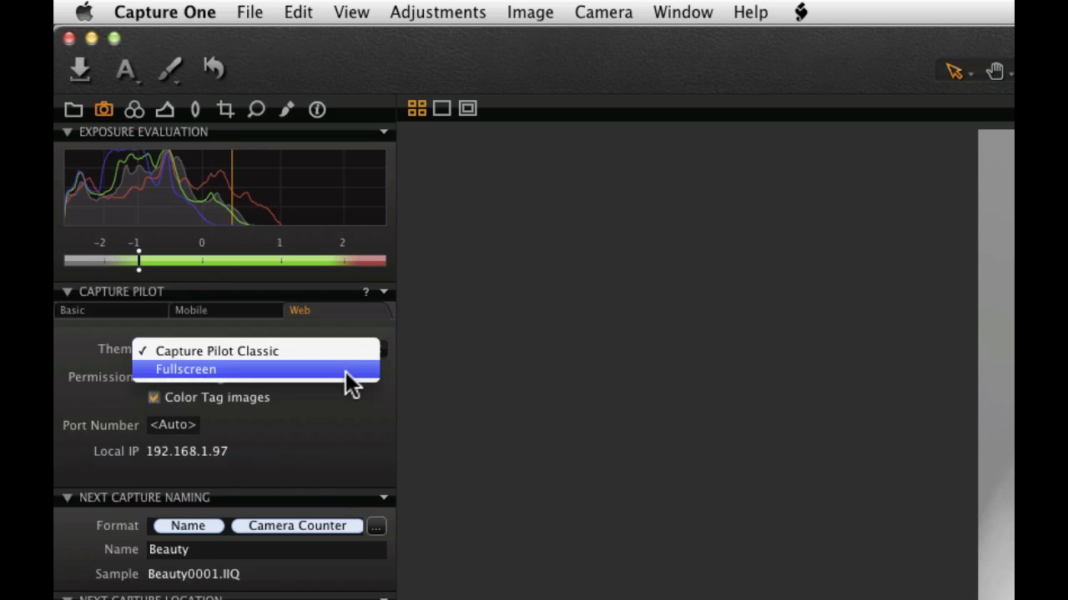
click(216, 351)
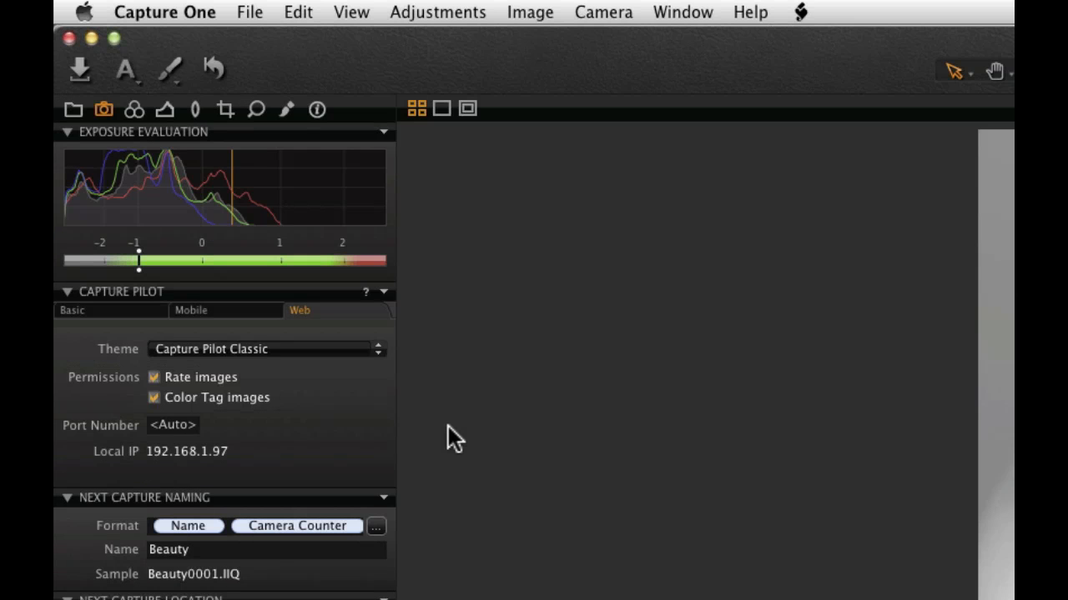
Start the image server from the Basic tab
click(72, 311)
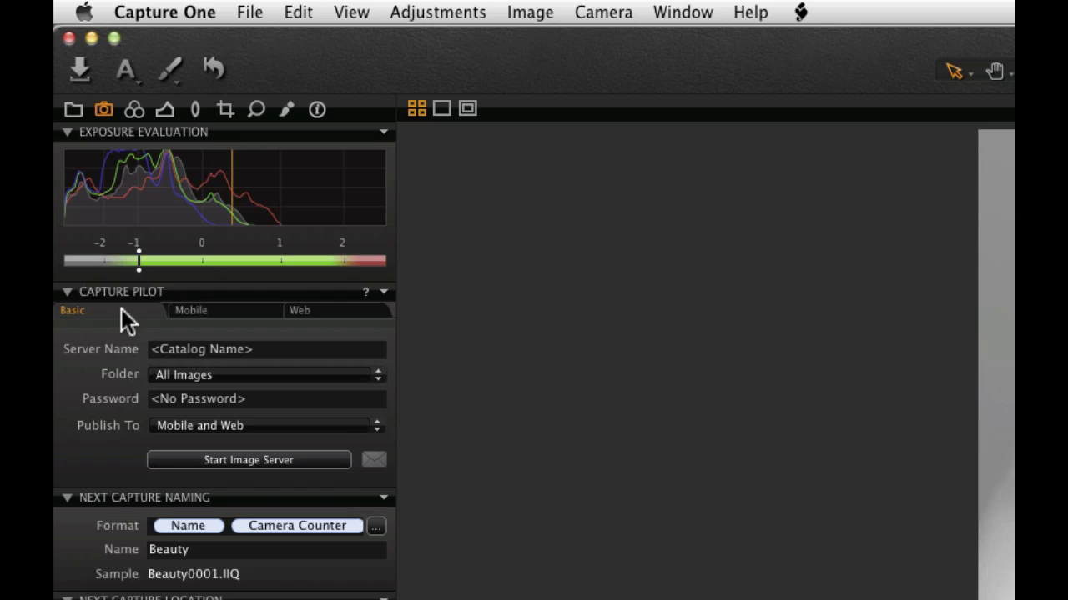
click(248, 459)
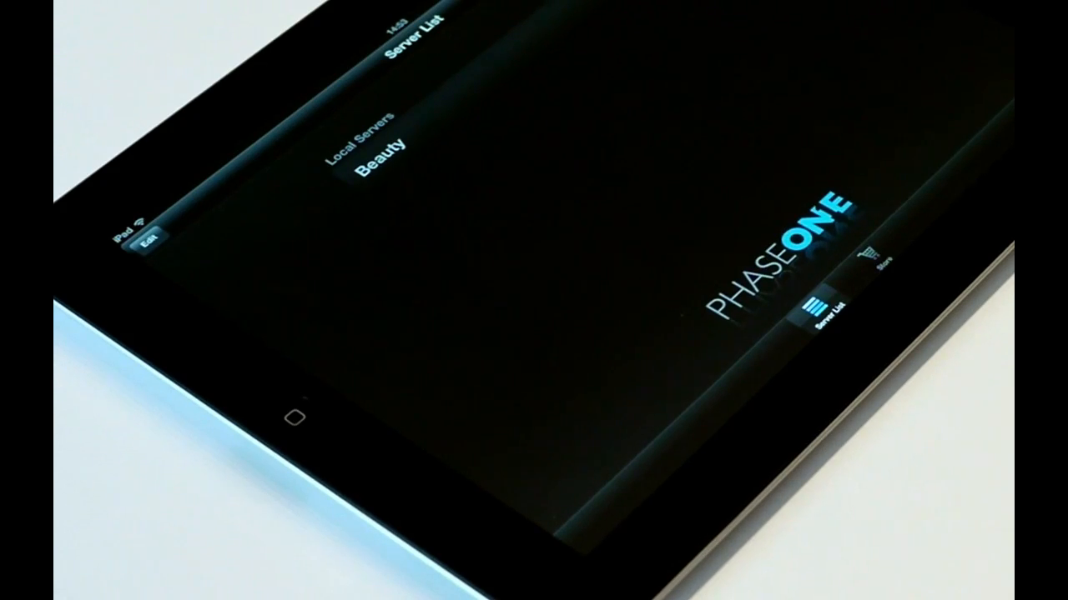
Connect to the Beauty server under Local Servers
click(380, 150)
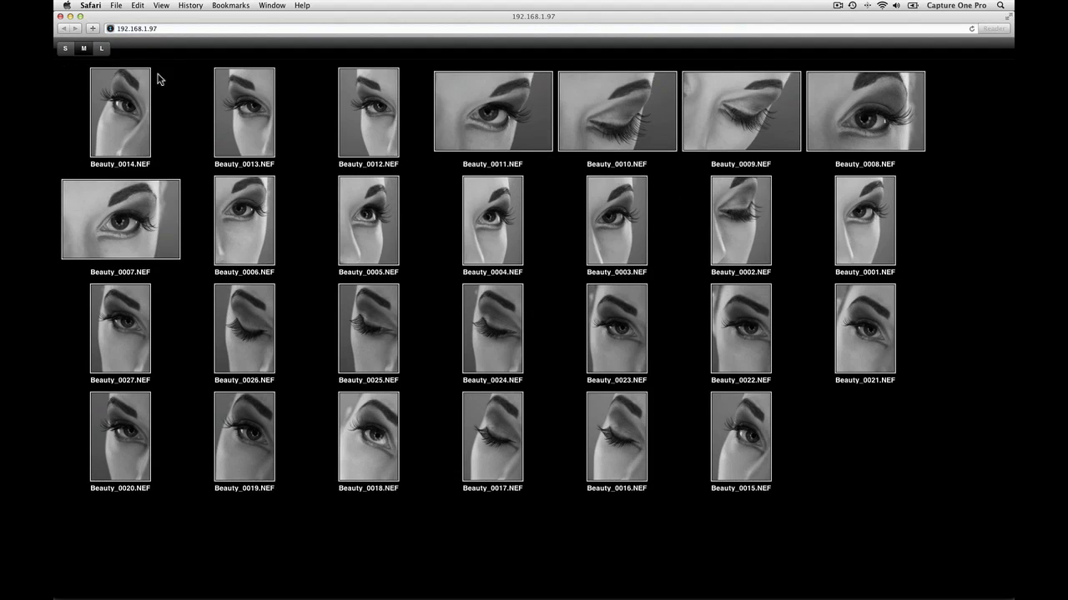
Open Beauty_0007.NEF, tag it orange and give it a star rating
click(102, 49)
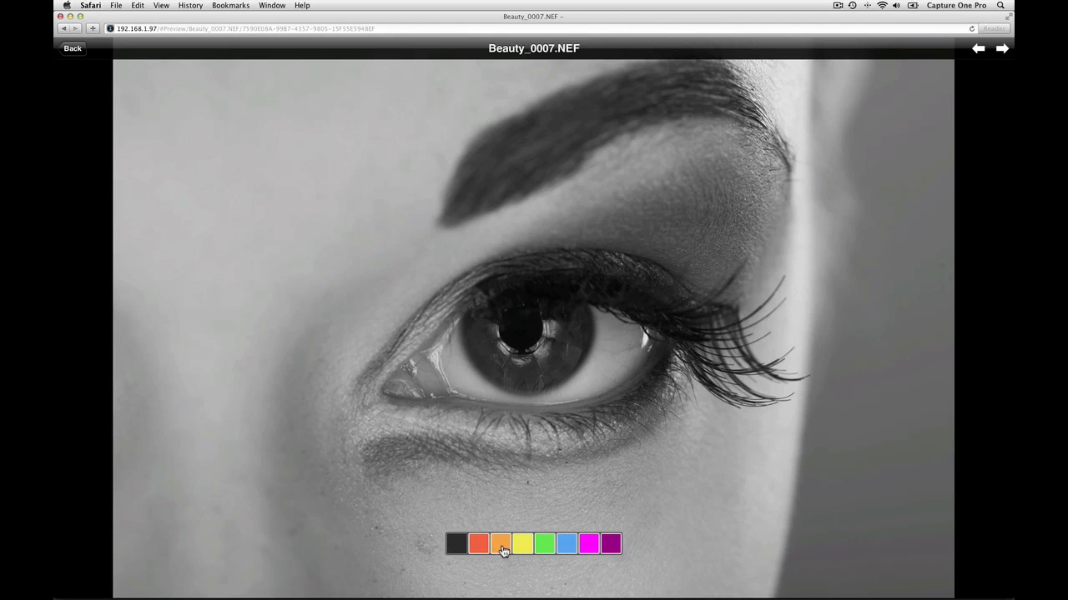
click(500, 544)
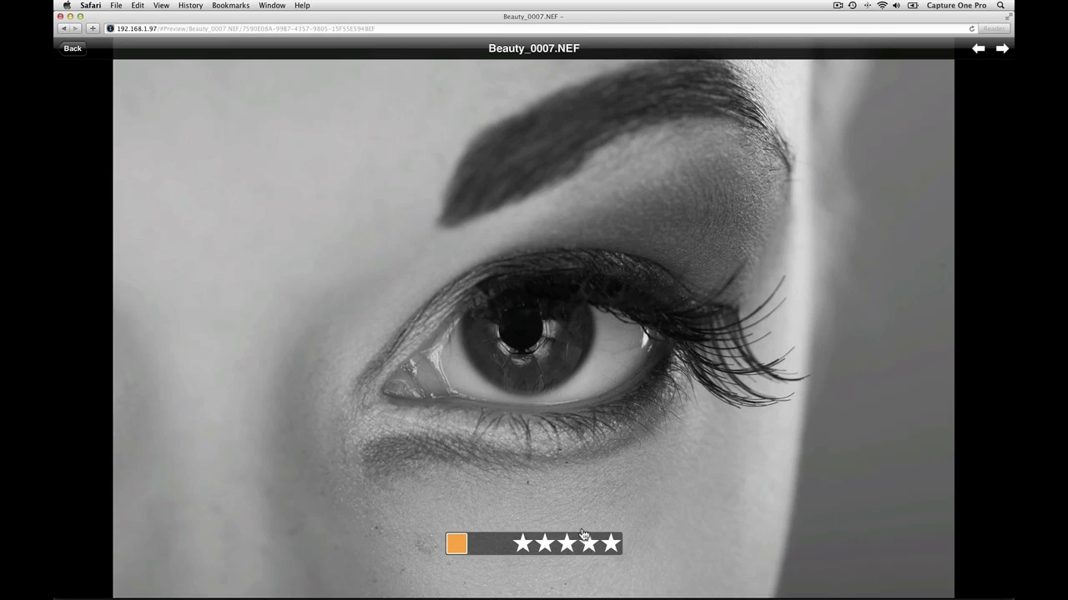
click(610, 543)
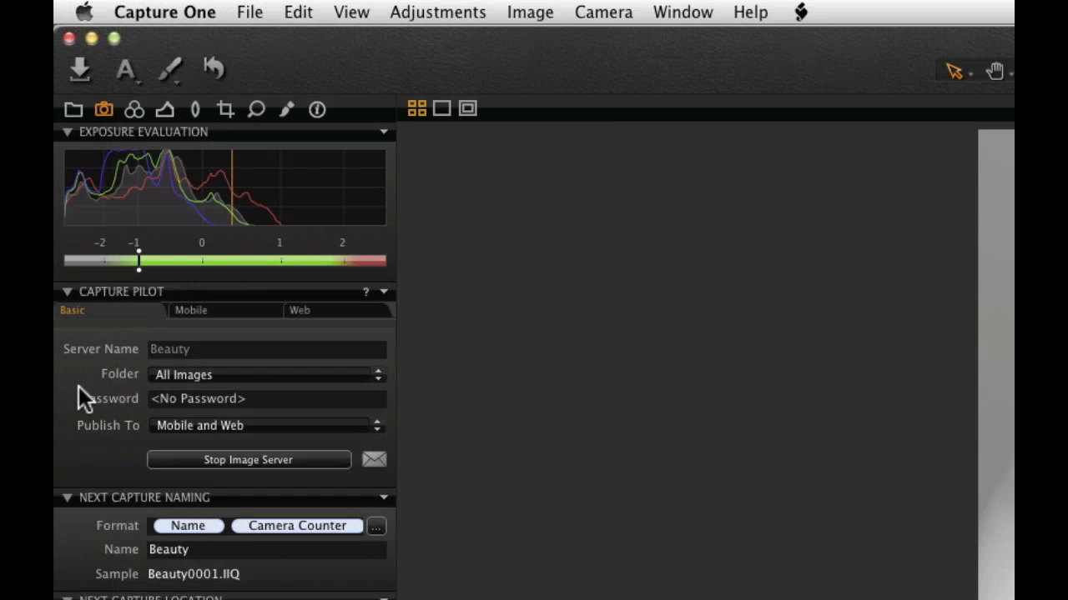
Stop the Capture Pilot image server
click(247, 460)
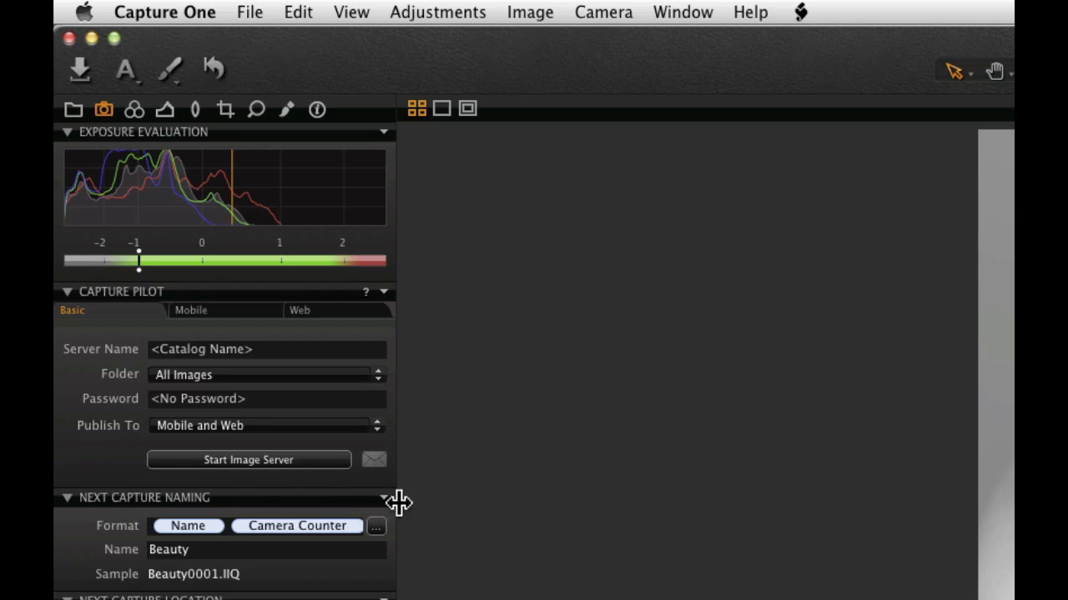
mouse_move(450, 467)
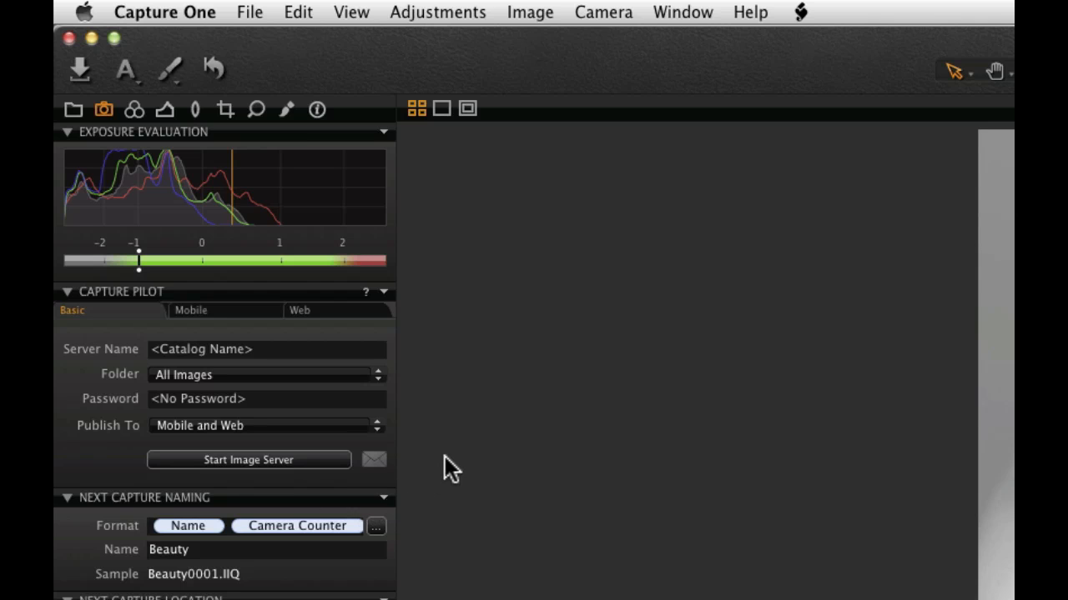